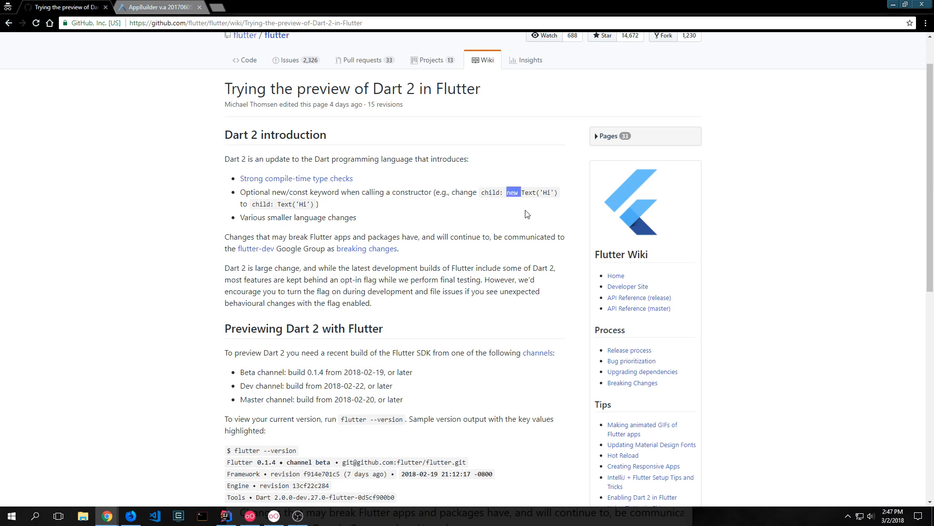
Add the close IconButton's onPressed handler calling Navigator.pop(ctx) in PageThree's AppBar actions
{"action": "left_click", "coordinate": [158, 6]}
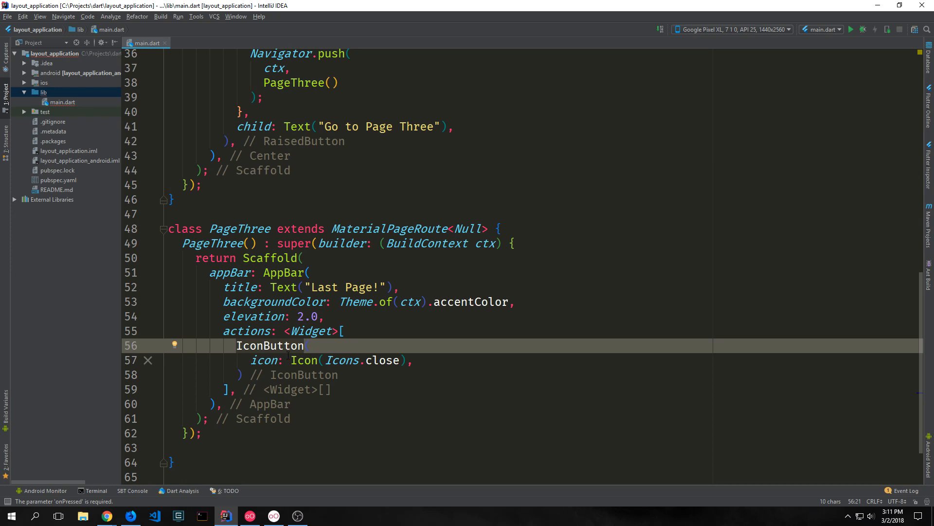
{"action": "type", "text": "onPressed: (){"}
{"action": "type", "text": "Navigator.pop(ctx);"}
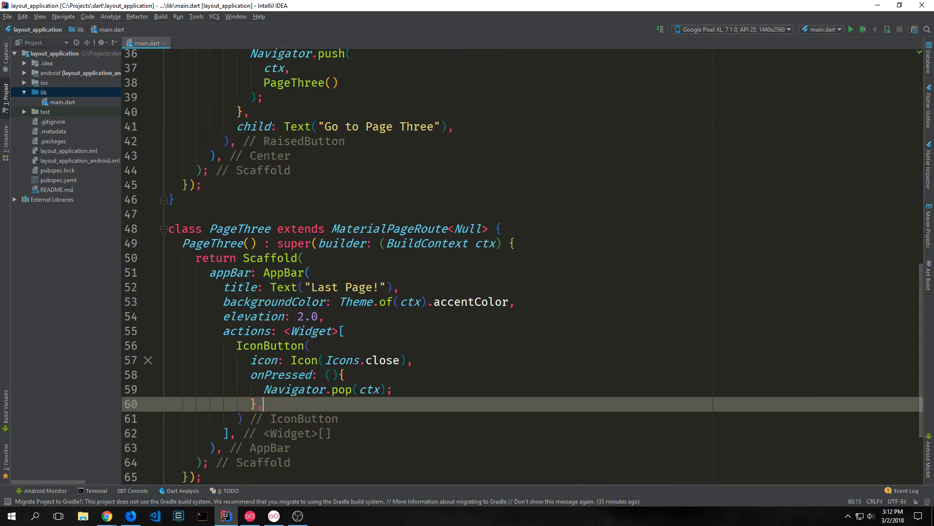
{"action": "scroll", "scroll_direction": "down", "scroll_amount": 3}
{"action": "type", "text": "child: Text(\"Go Home!\"),"}
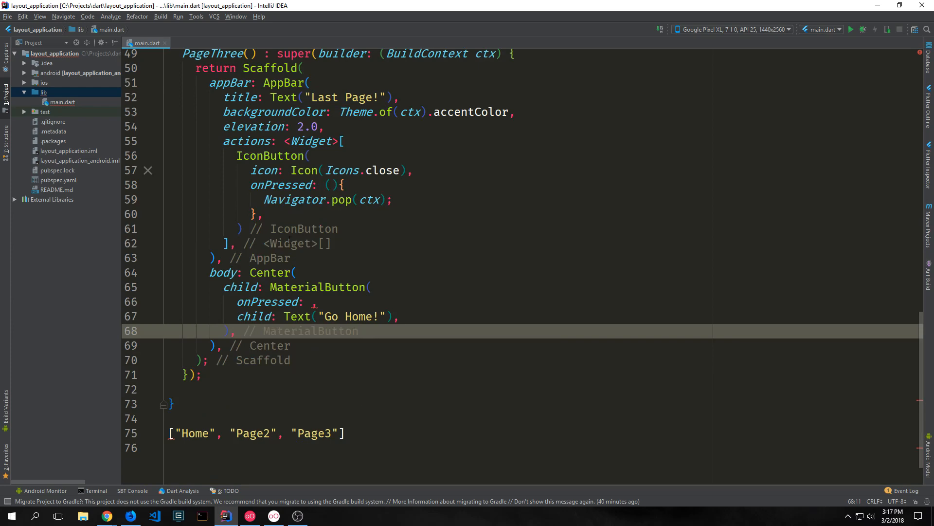